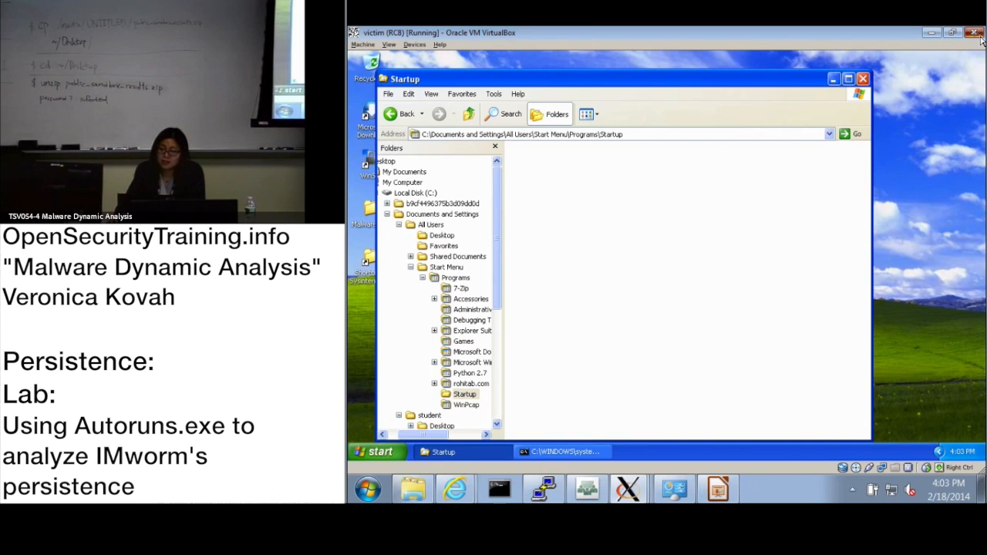
Start the victim Windows XP virtual machine from its Current State snapshot.
{"action": "left_click", "coordinate": [975, 29]}
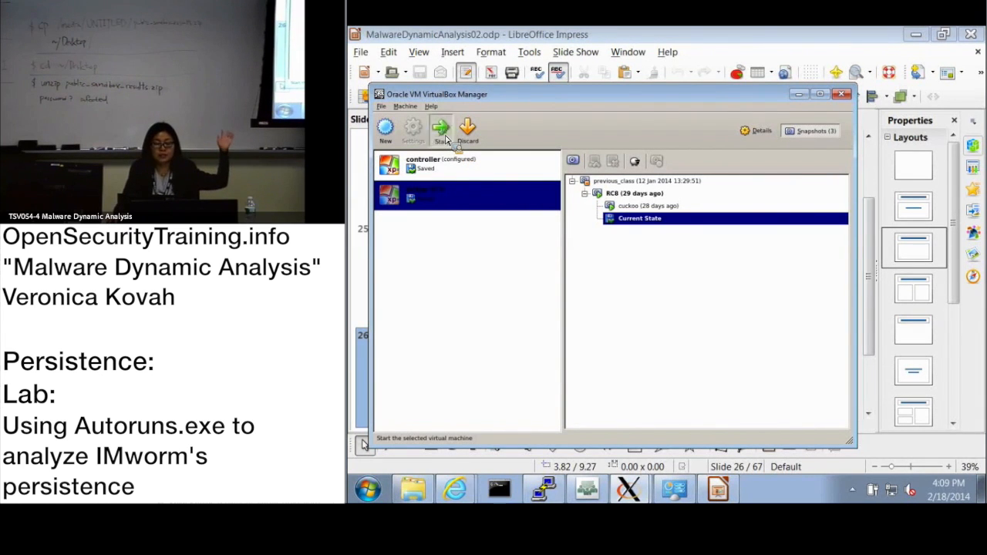
{"action": "left_click", "coordinate": [439, 125]}
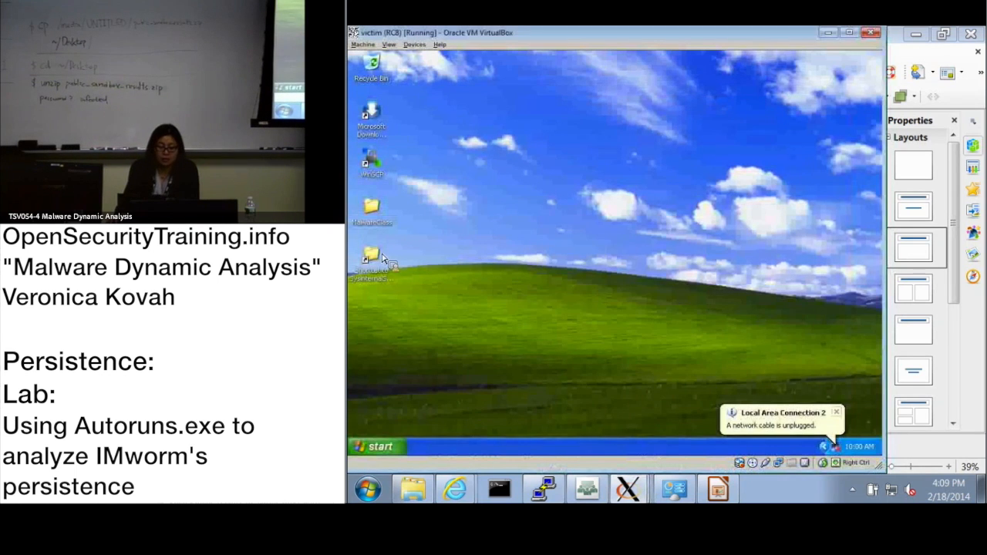
Launch autoruns.exe from SysinternalsSuite and accept its license to scan the clean system.
{"action": "double_click", "coordinate": [370, 263]}
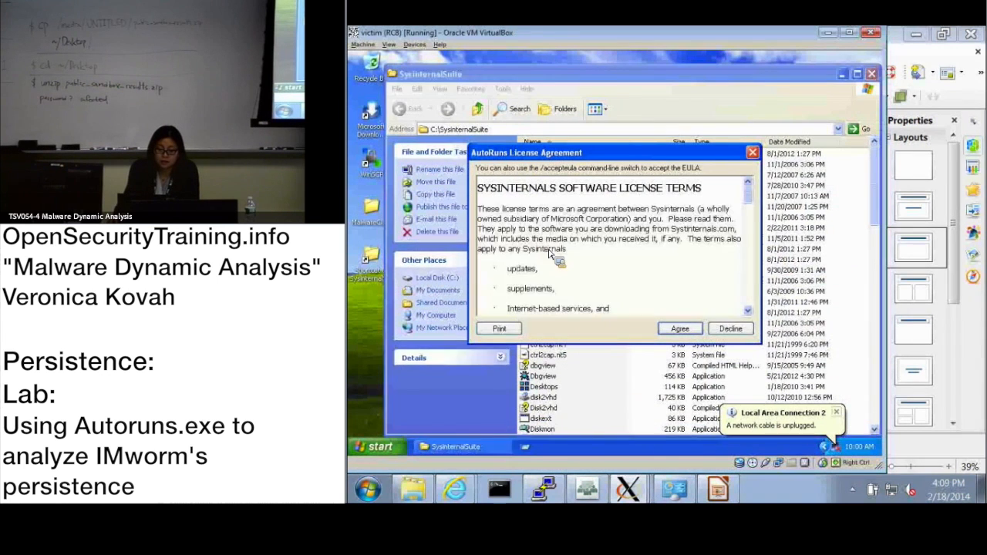
{"action": "left_click", "coordinate": [679, 327]}
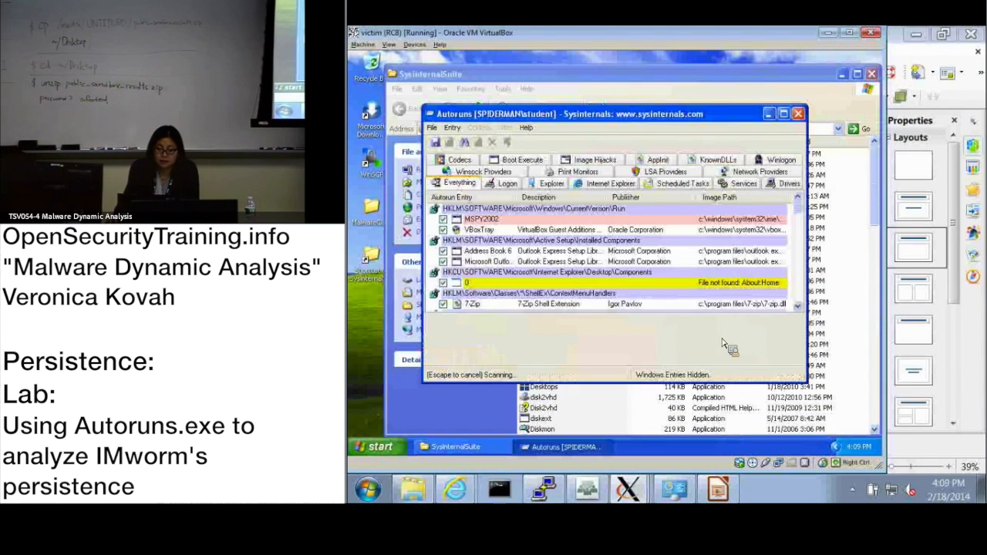
{"action": "left_click", "coordinate": [434, 127]}
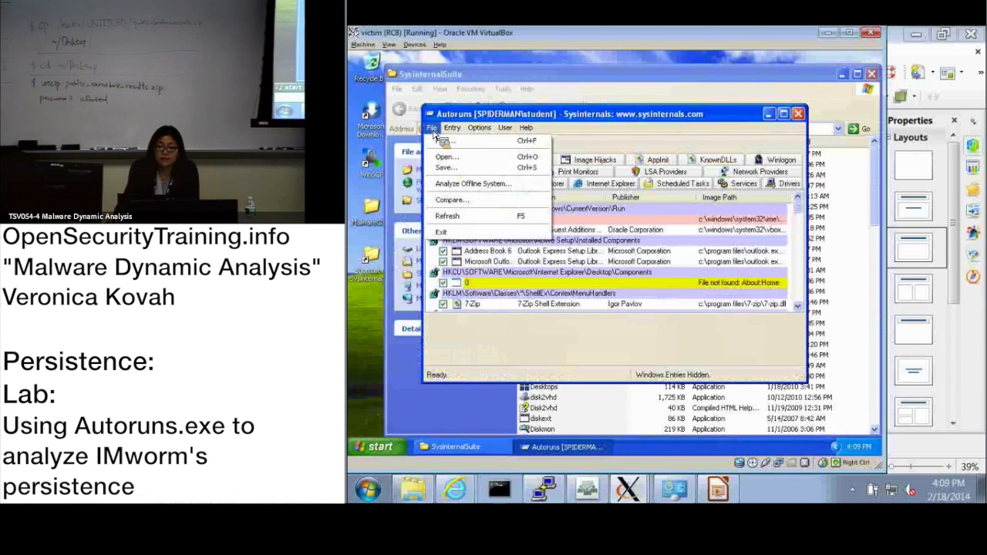
{"action": "mouse_move", "coordinate": [447, 167]}
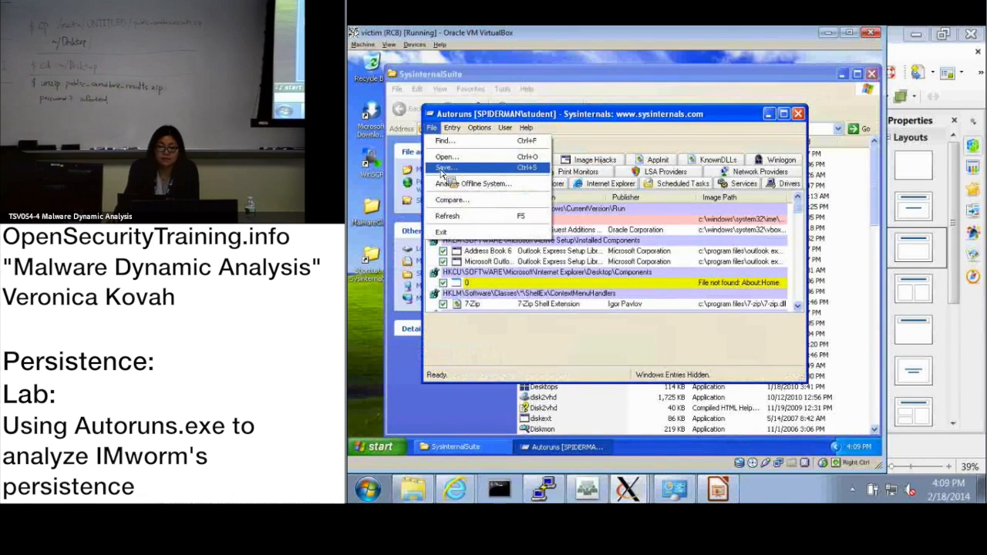
Save the clean autostart scan to the Desktop as a file named before.
{"action": "left_click", "coordinate": [444, 168]}
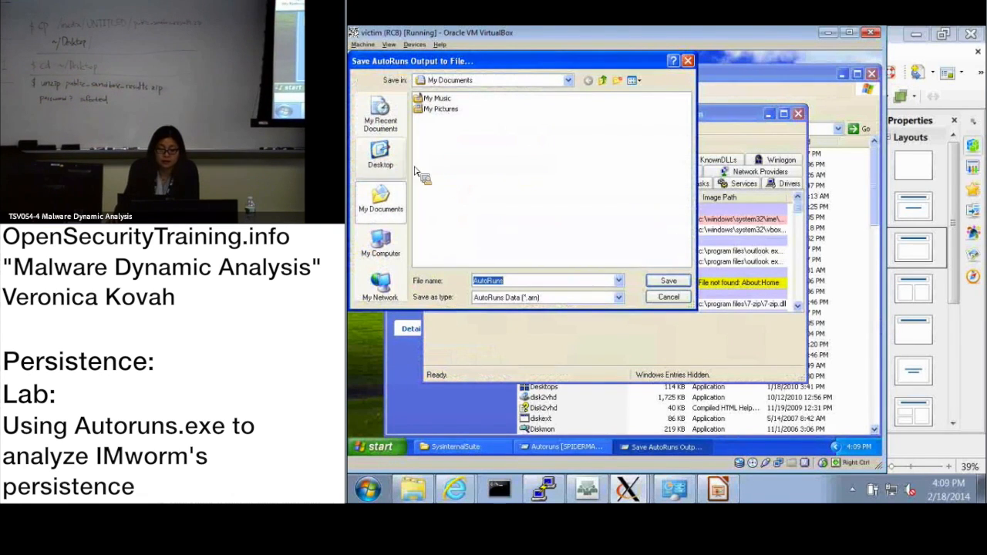
{"action": "left_click", "coordinate": [379, 154]}
{"action": "type", "text": "before"}
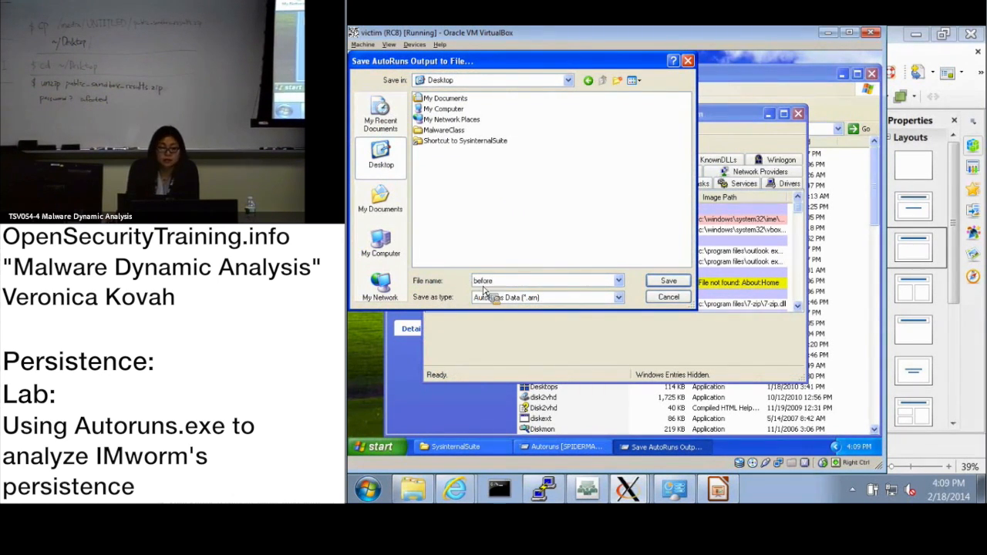
{"action": "left_click", "coordinate": [668, 280]}
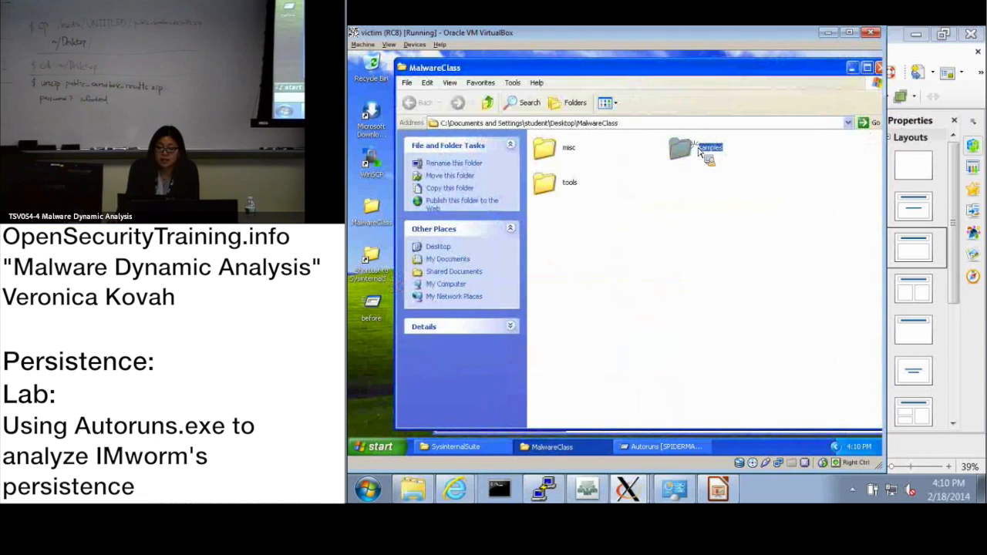
Browse into MalwareClass samples and the IMworm folder holding the malware.
{"action": "double_click", "coordinate": [685, 148]}
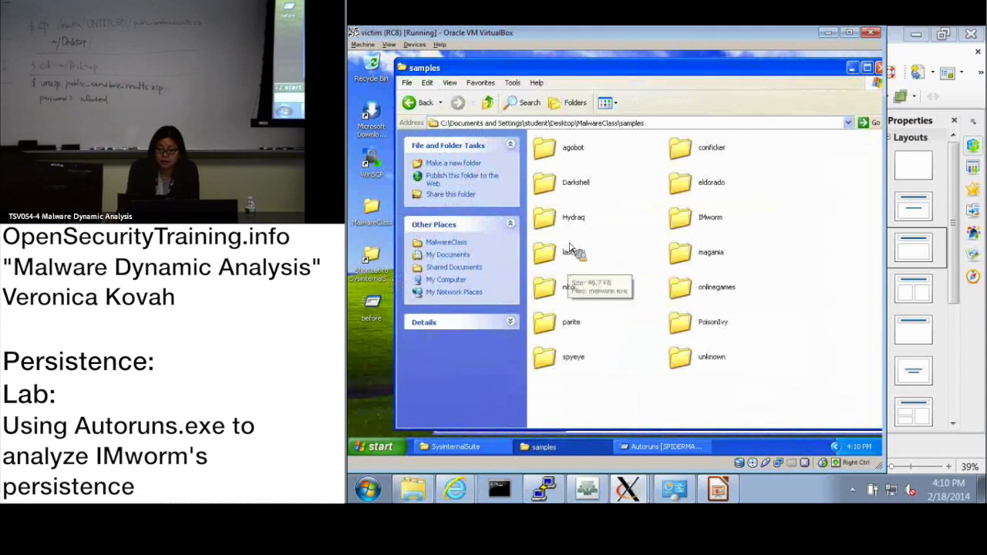
{"action": "double_click", "coordinate": [682, 216]}
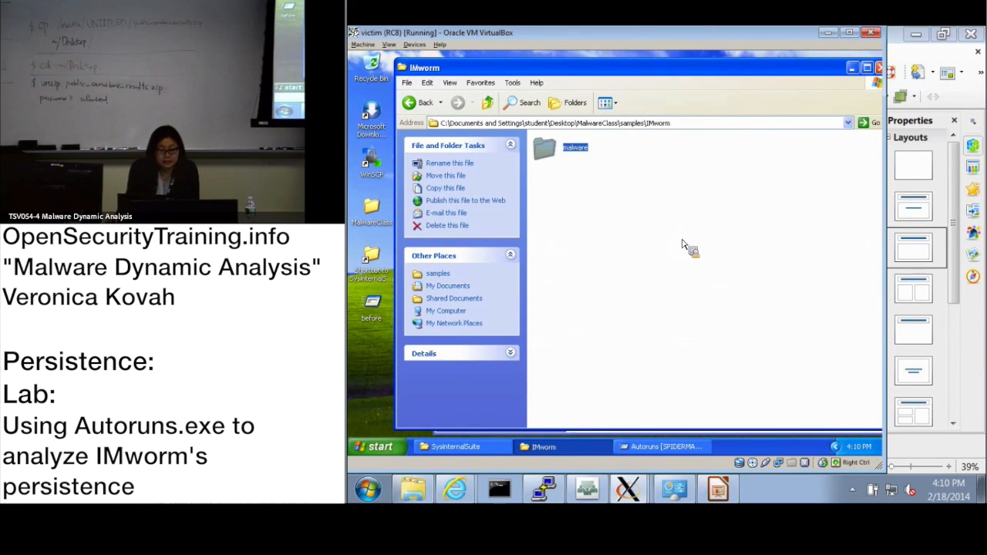
{"action": "mouse_move", "coordinate": [687, 250]}
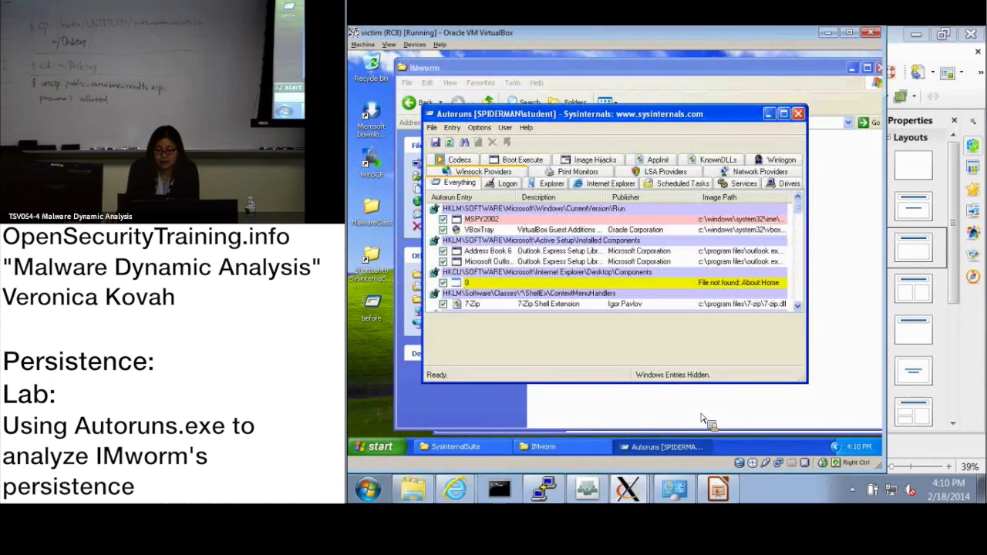
{"action": "mouse_move", "coordinate": [543, 160]}
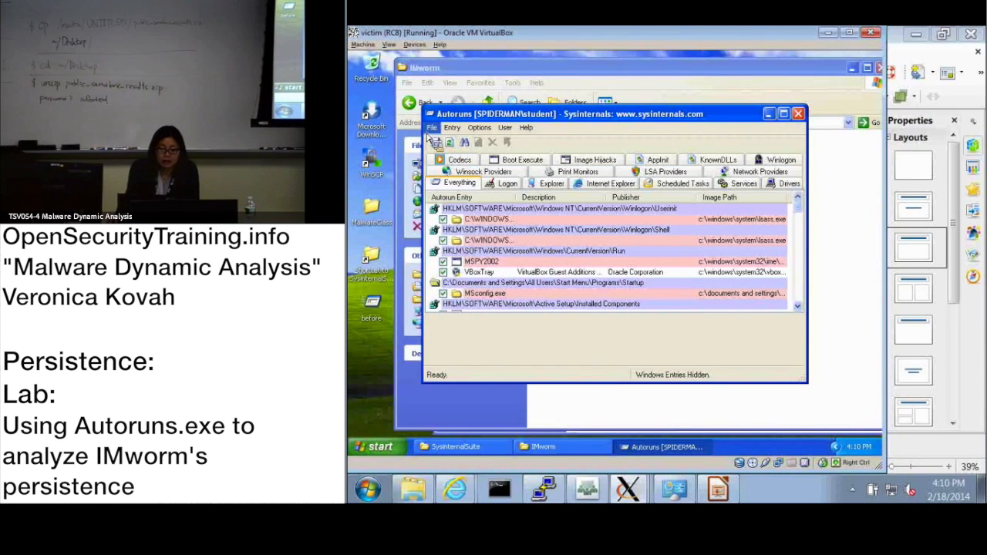
Bring up Autoruns' File menu over the rescanned list with new Winlogon entries.
{"action": "left_click", "coordinate": [432, 126]}
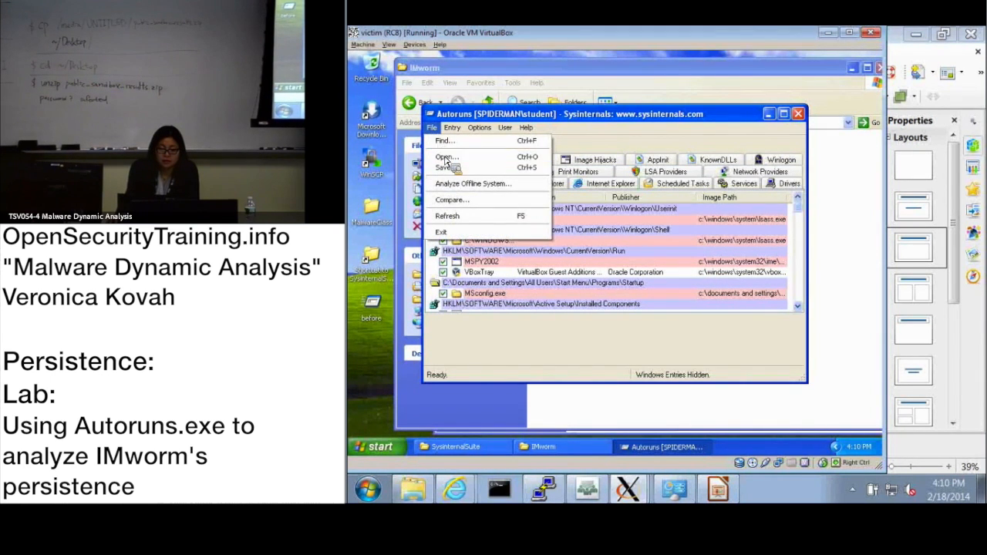
{"action": "mouse_move", "coordinate": [460, 200]}
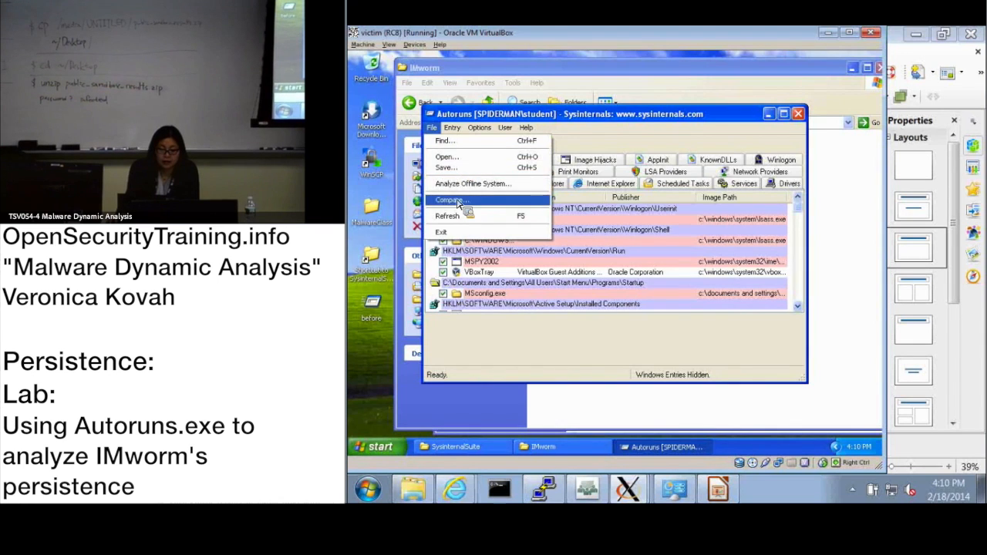
Compare the current scan against before.arn saved on the Desktop.
{"action": "left_click", "coordinate": [450, 200]}
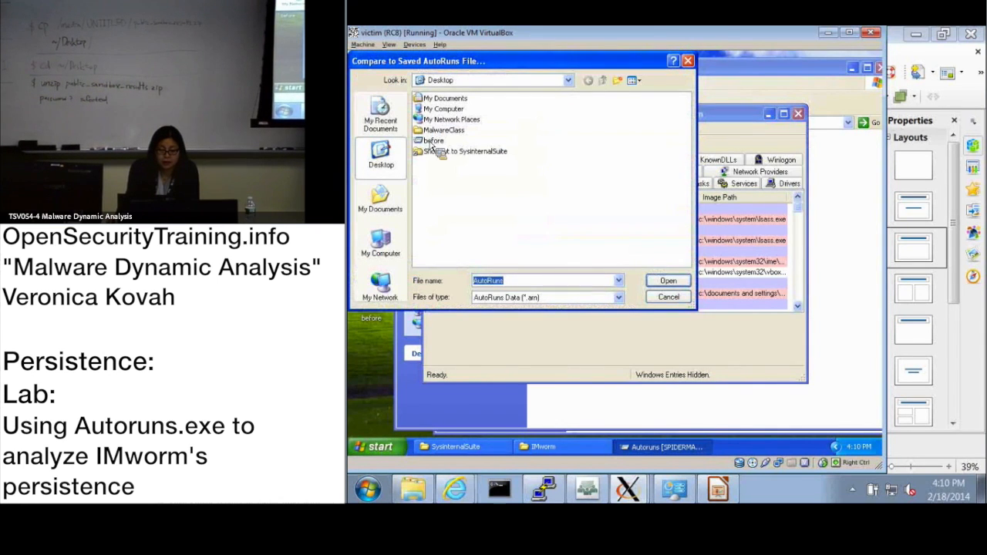
{"action": "left_click", "coordinate": [668, 296]}
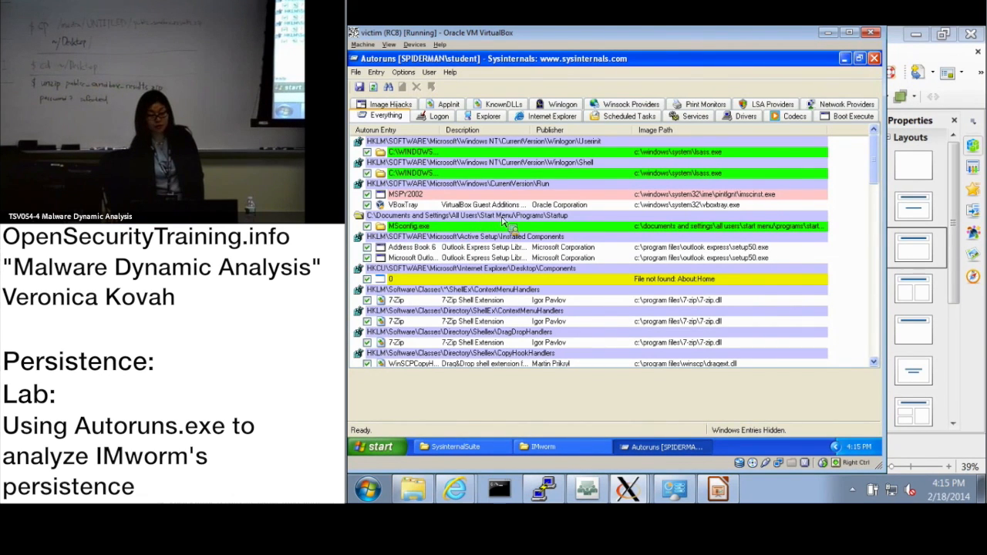
{"action": "mouse_move", "coordinate": [563, 219]}
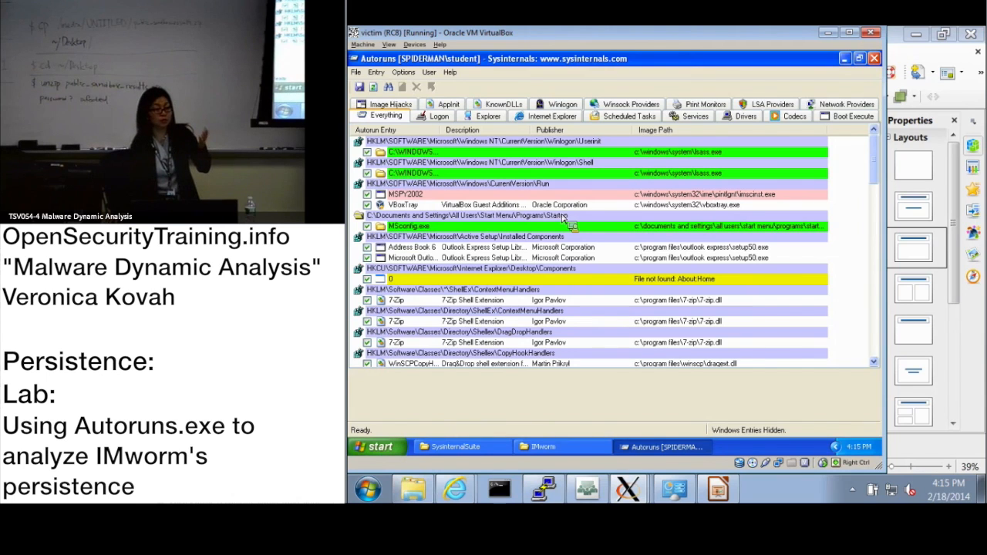
{"action": "mouse_move", "coordinate": [796, 213]}
{"action": "type", "text": "v"}
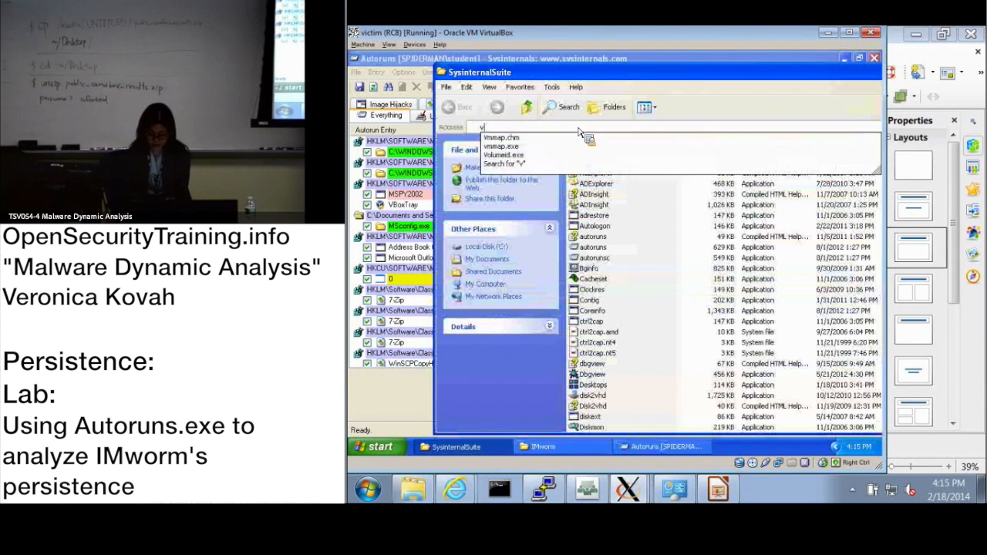
Dismiss the cannot-find-file error and browse All Users Start Menu > Programs > Startup.
{"action": "type", "text": "c:"}
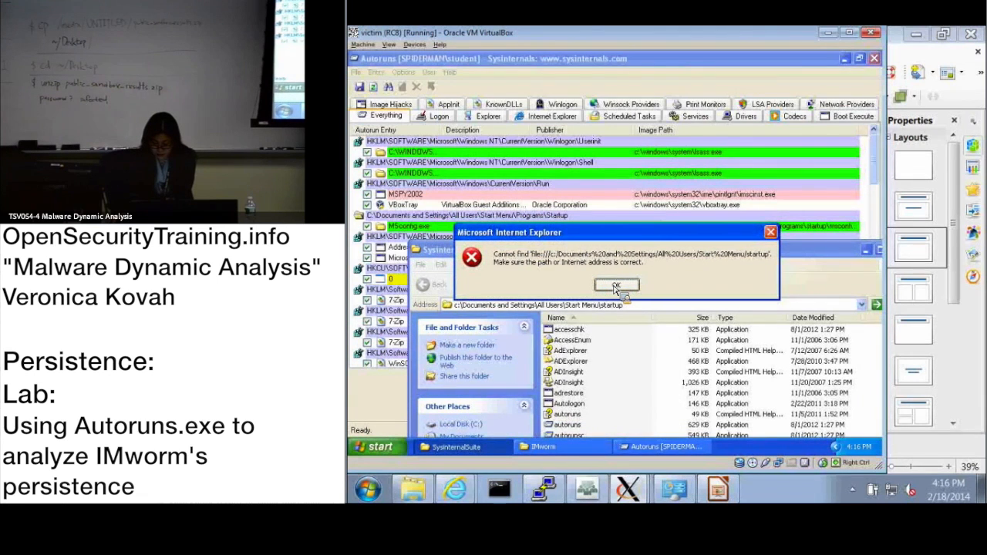
{"action": "left_click", "coordinate": [617, 283]}
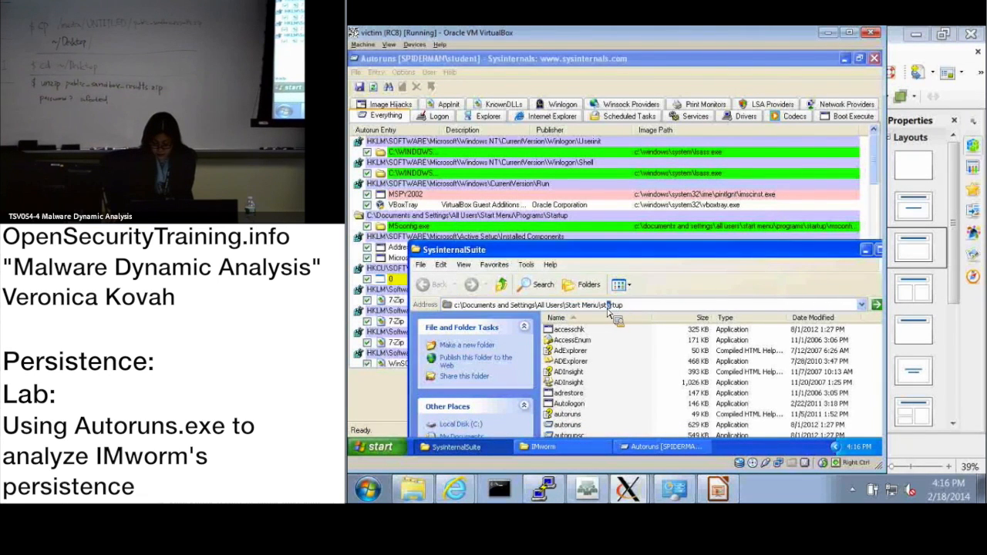
{"action": "left_click", "coordinate": [437, 284]}
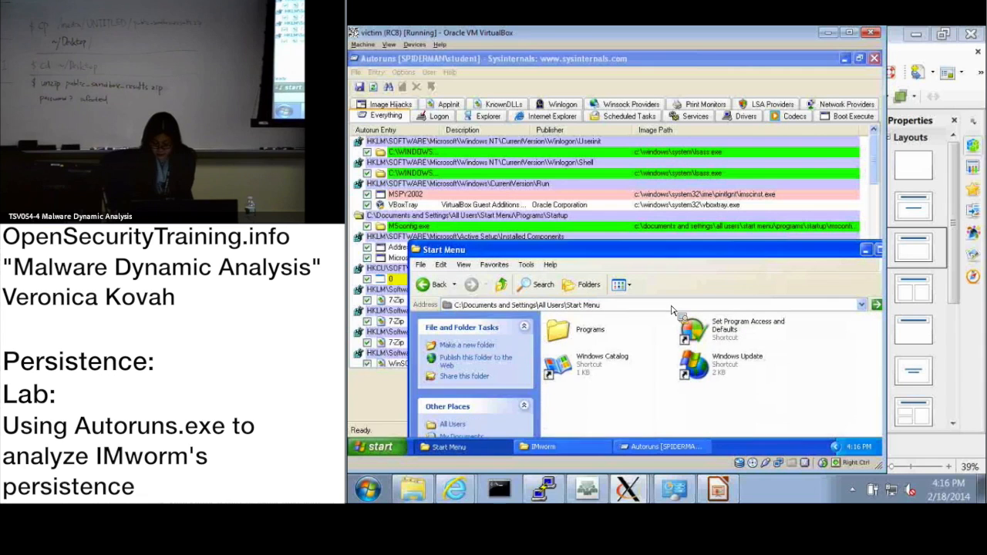
{"action": "double_click", "coordinate": [558, 330]}
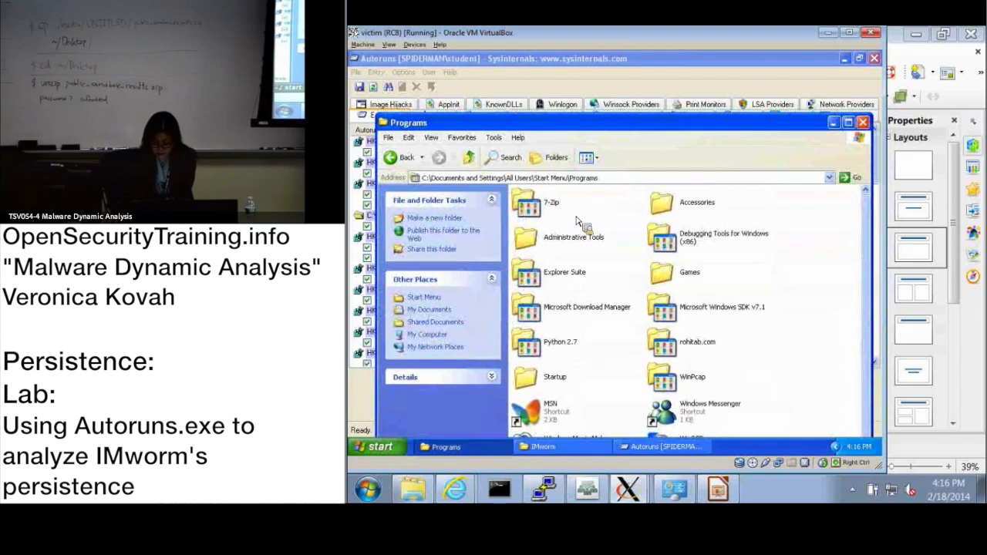
{"action": "double_click", "coordinate": [527, 372]}
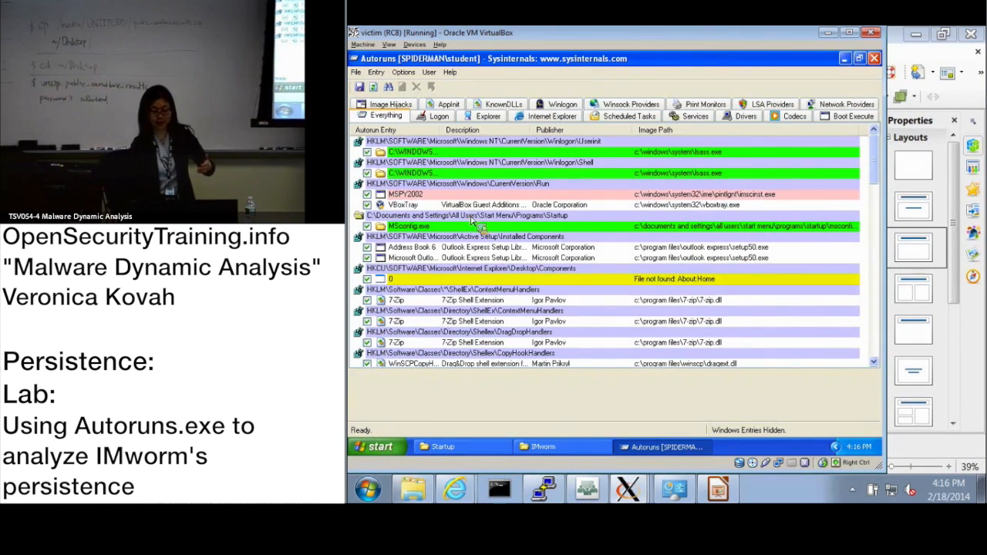
Select the green Startup entry and check the empty-looking All Users Startup folder window.
{"action": "left_click", "coordinate": [494, 216]}
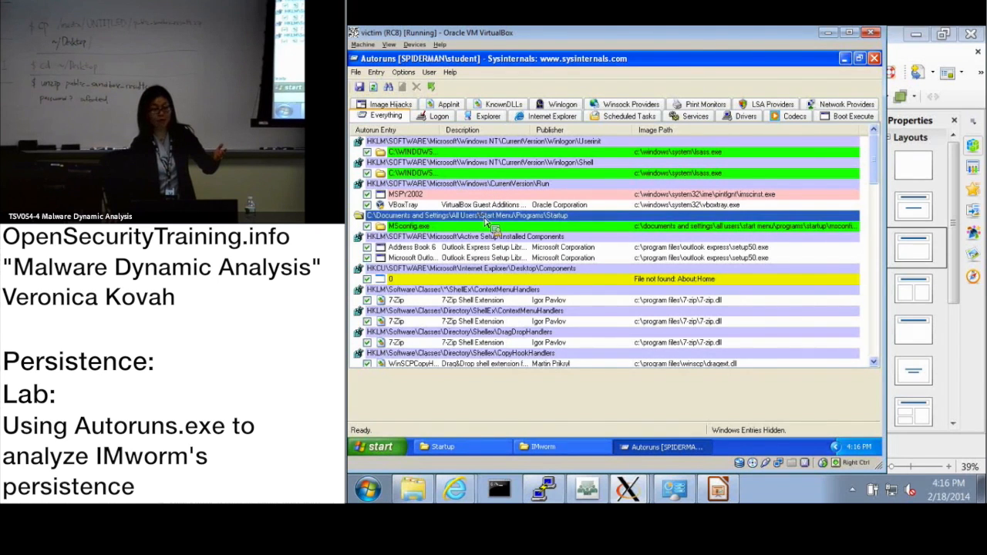
{"action": "left_click", "coordinate": [543, 447]}
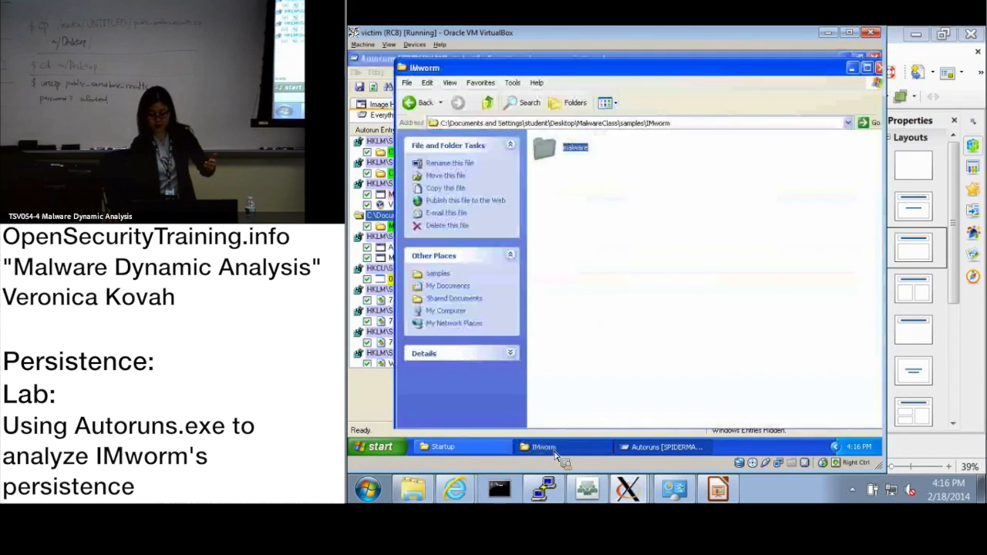
{"action": "left_click", "coordinate": [460, 447]}
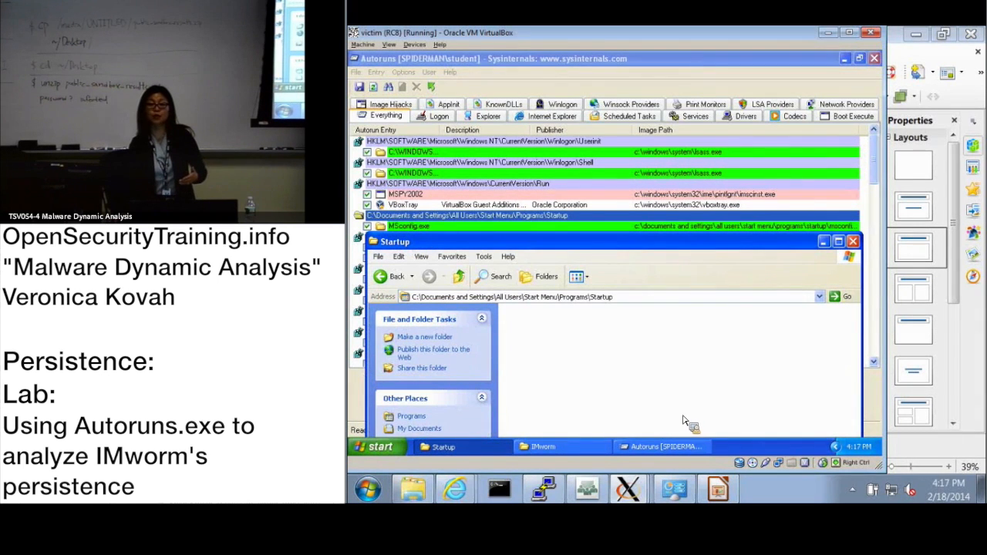
{"action": "mouse_move", "coordinate": [572, 357]}
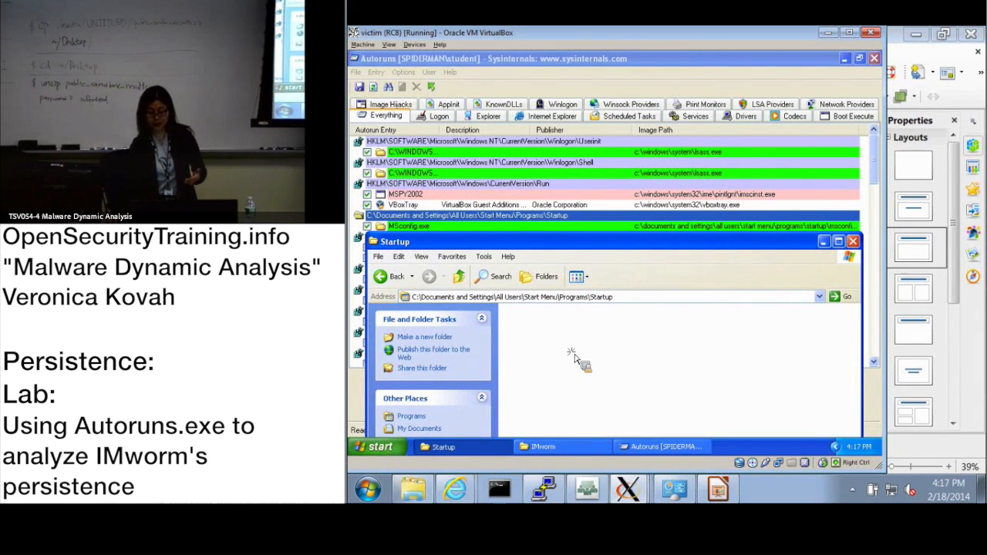
{"action": "right_click", "coordinate": [367, 445]}
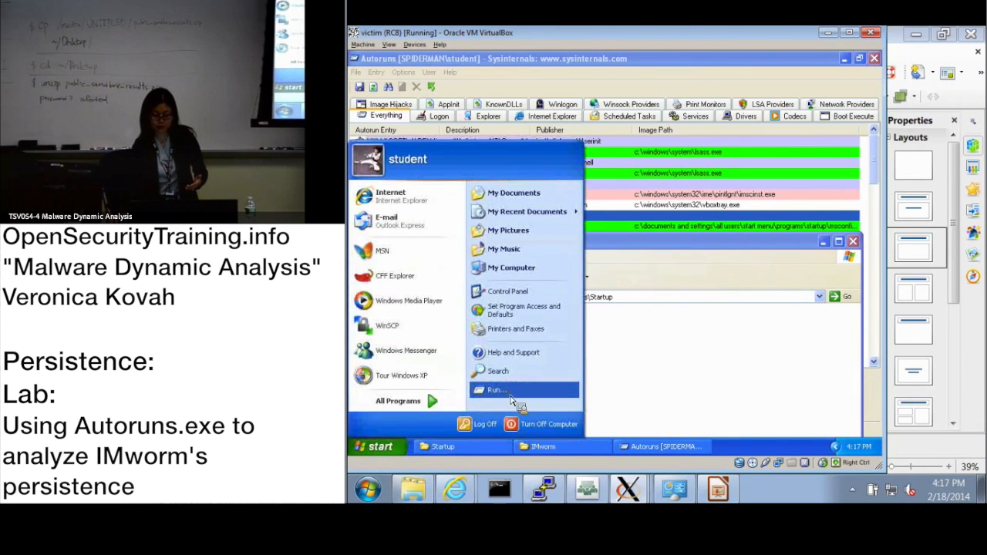
Launch cmd and cd through ..\, "All Users" and "Start Menu".
{"action": "left_click", "coordinate": [490, 389]}
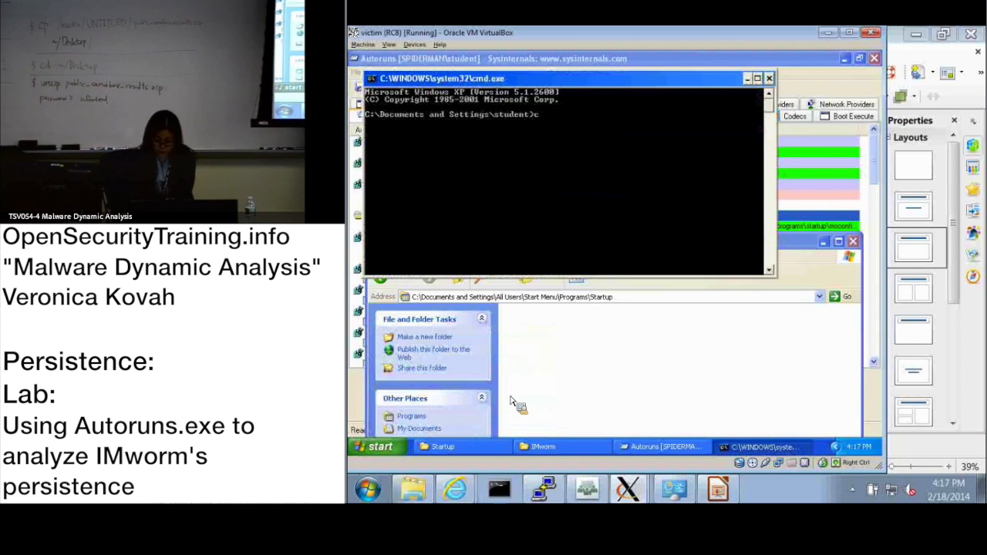
{"action": "type", "text": "cd ..\\"}
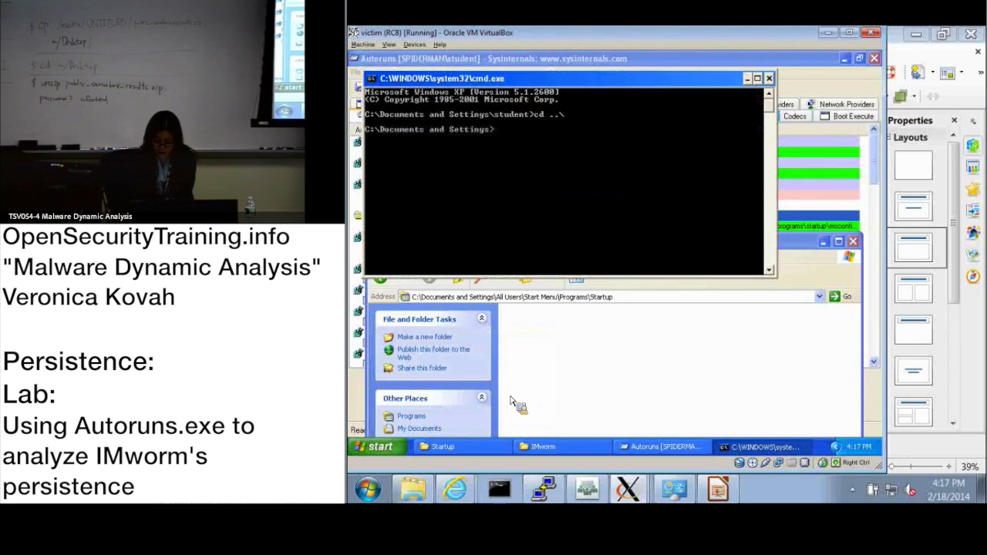
{"action": "type", "text": "cd \"All Users\""}
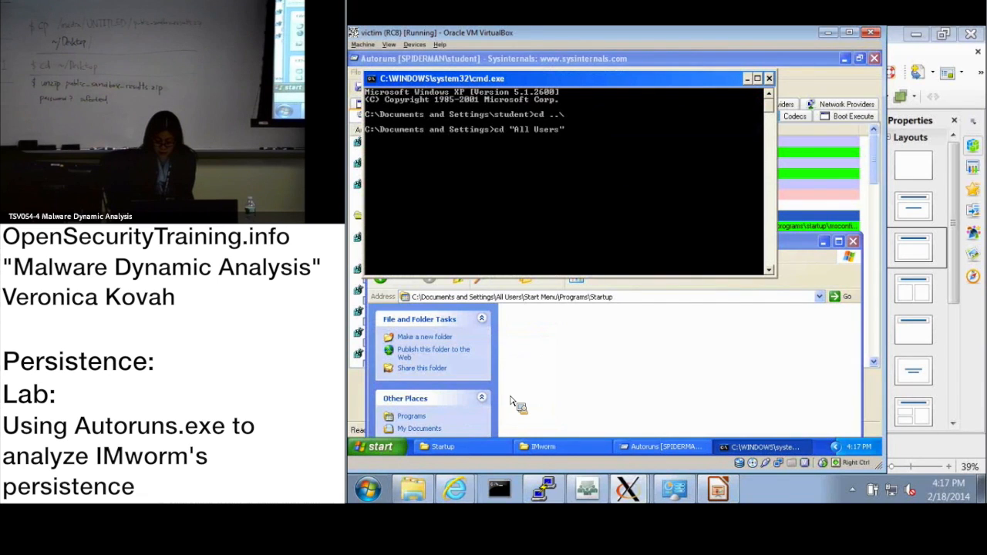
{"action": "type", "text": "cd \"Start Menu\""}
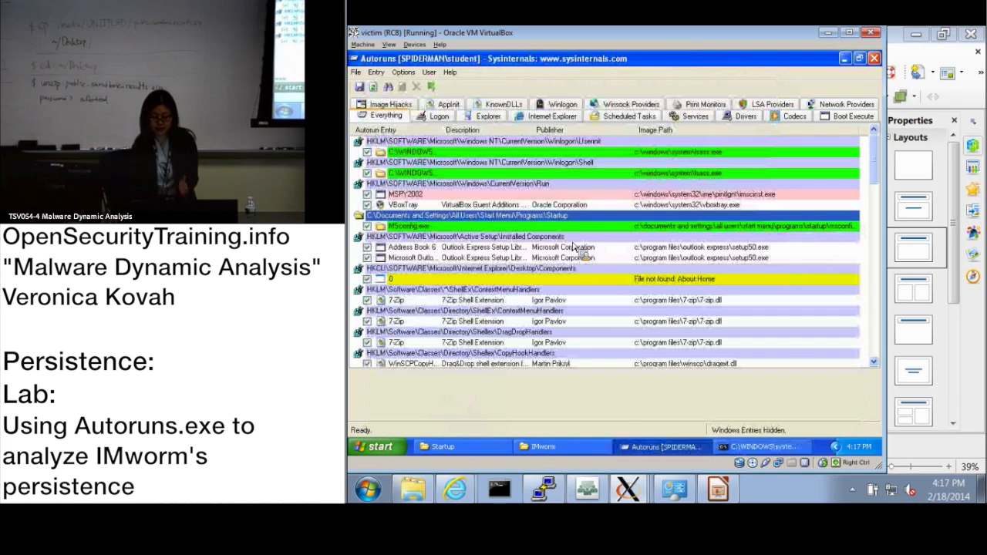
Select the Startup-folder msconfig.exe entry to show its 104 K file details.
{"action": "scroll", "scroll_direction": "down", "scroll_amount": 3}
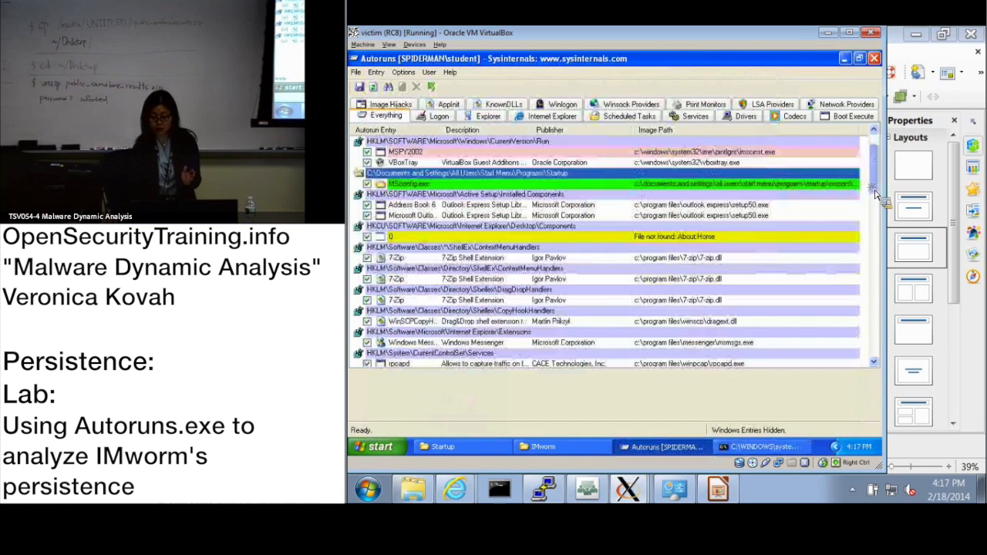
{"action": "left_click_drag", "start_coordinate": [873, 193], "coordinate": [874, 342]}
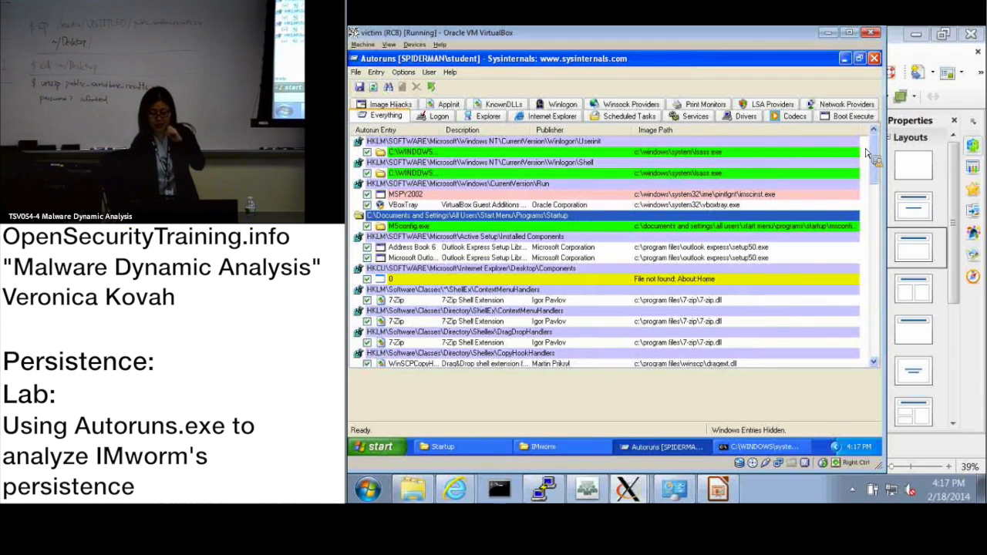
{"action": "left_click", "coordinate": [409, 225]}
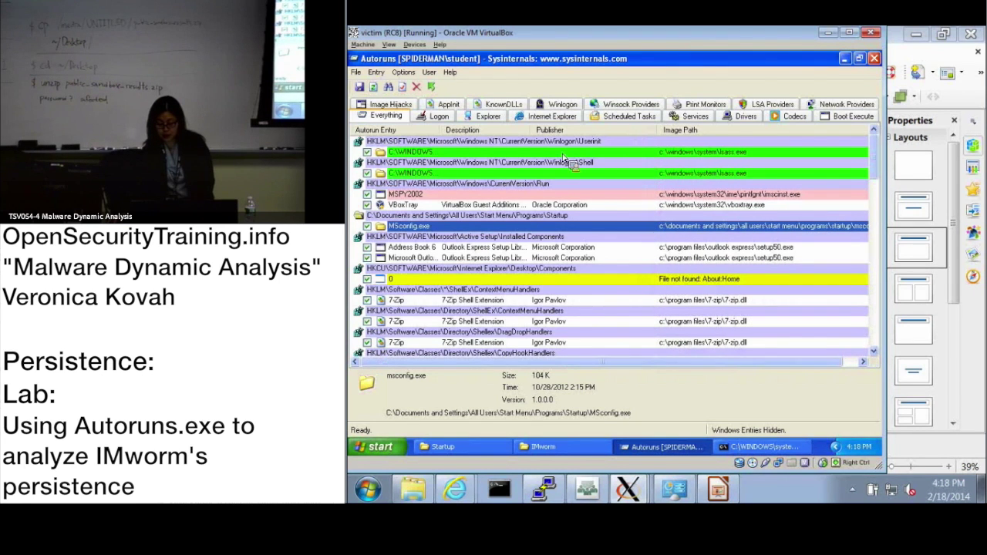
{"action": "mouse_move", "coordinate": [506, 151]}
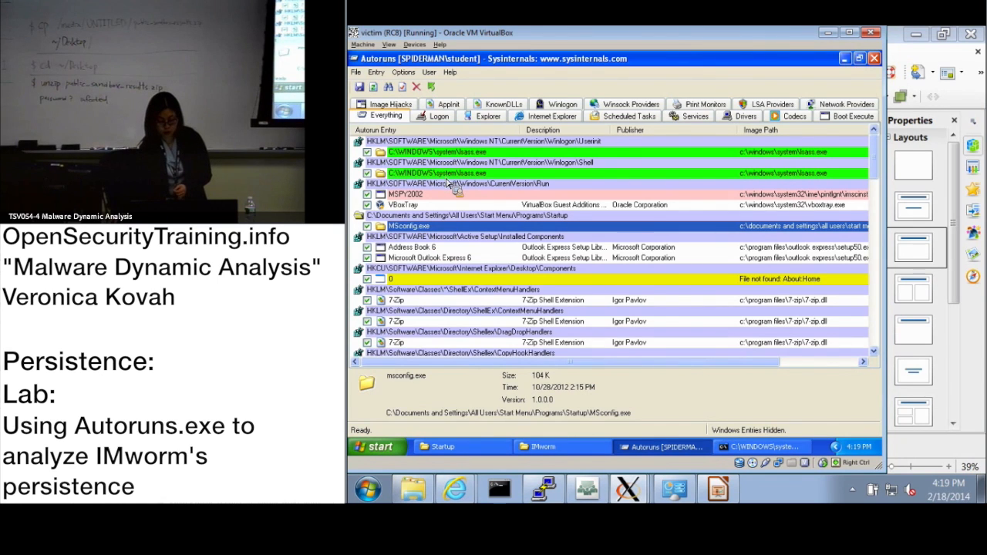
{"action": "mouse_move", "coordinate": [417, 194]}
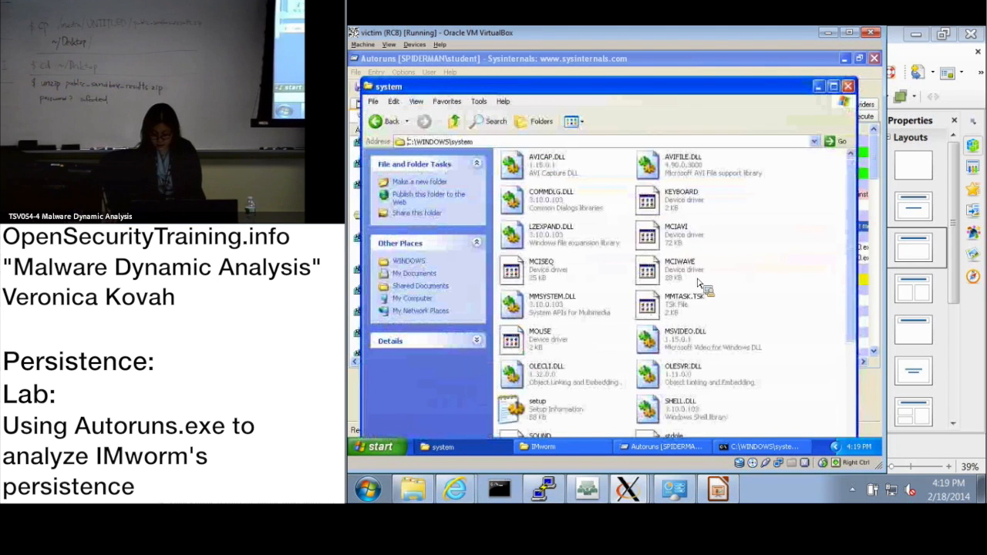
Switch the C:\WINDOWS\system folder to Details view showing sizes, types and dates.
{"action": "right_click", "coordinate": [697, 281]}
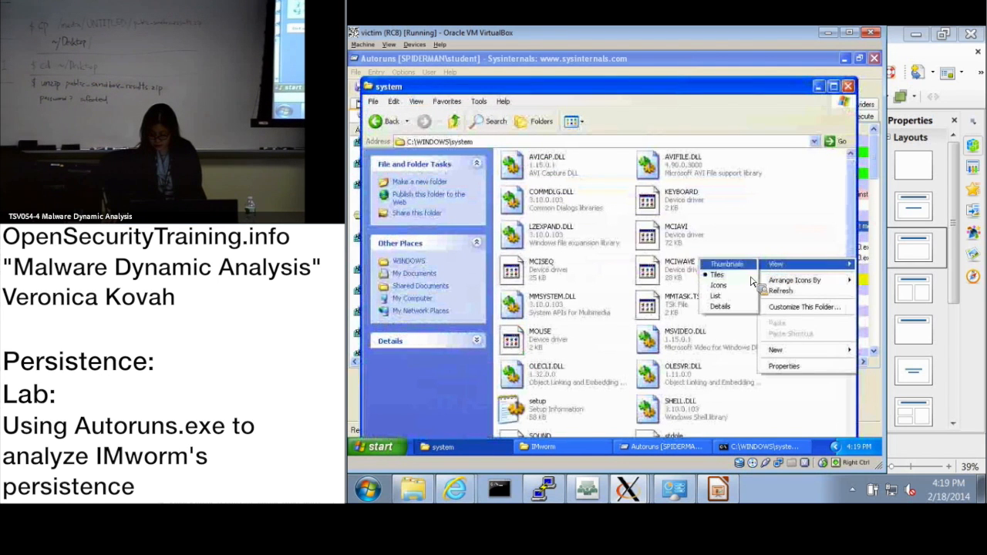
{"action": "left_click", "coordinate": [721, 305]}
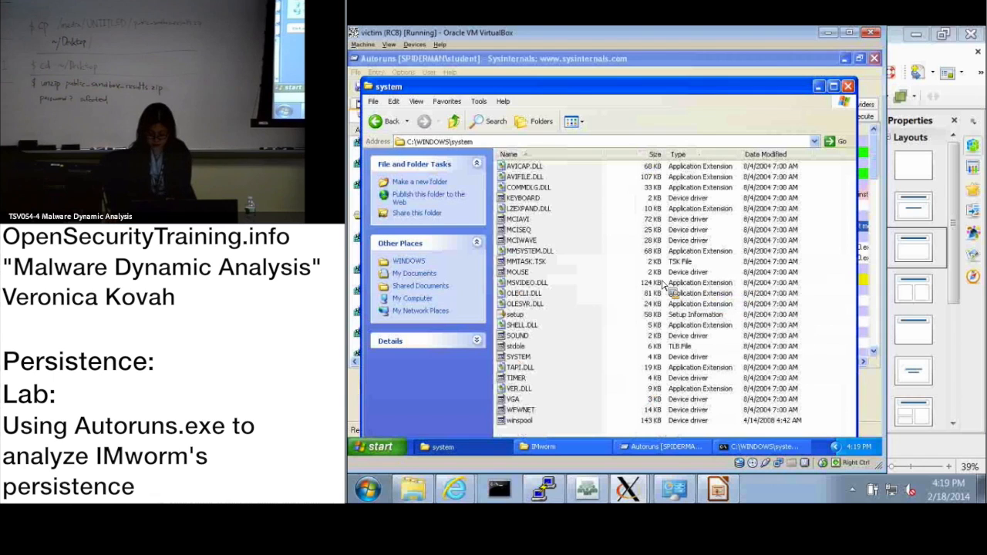
{"action": "left_click", "coordinate": [528, 208]}
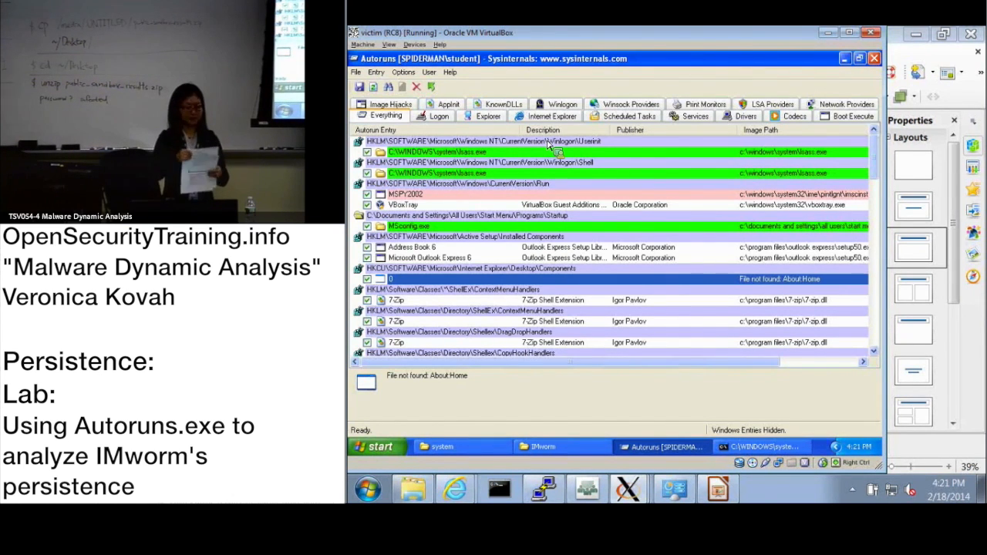
{"action": "mouse_move", "coordinate": [748, 85]}
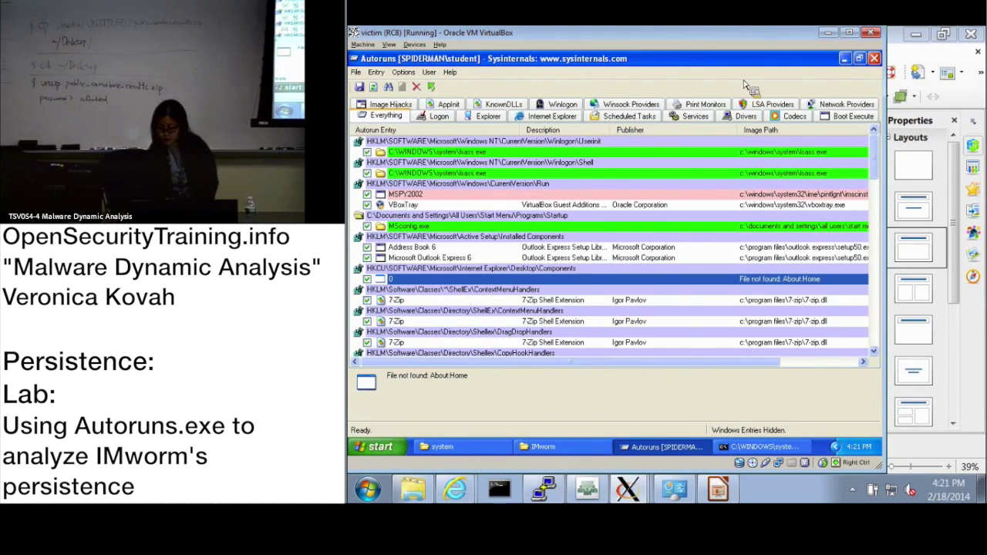